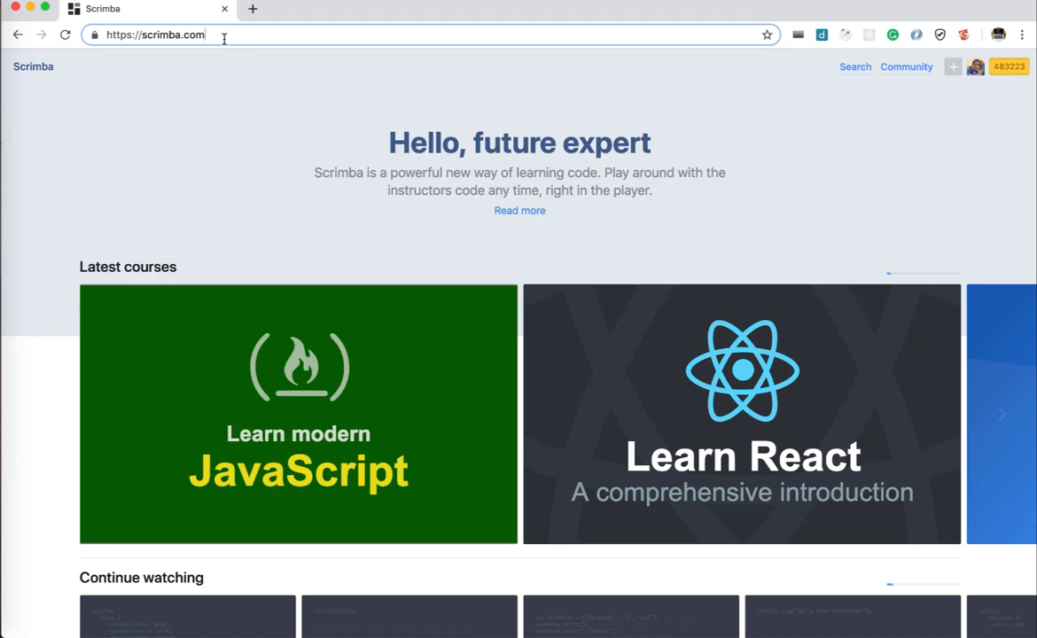
pyautogui.moveTo(1002, 414)
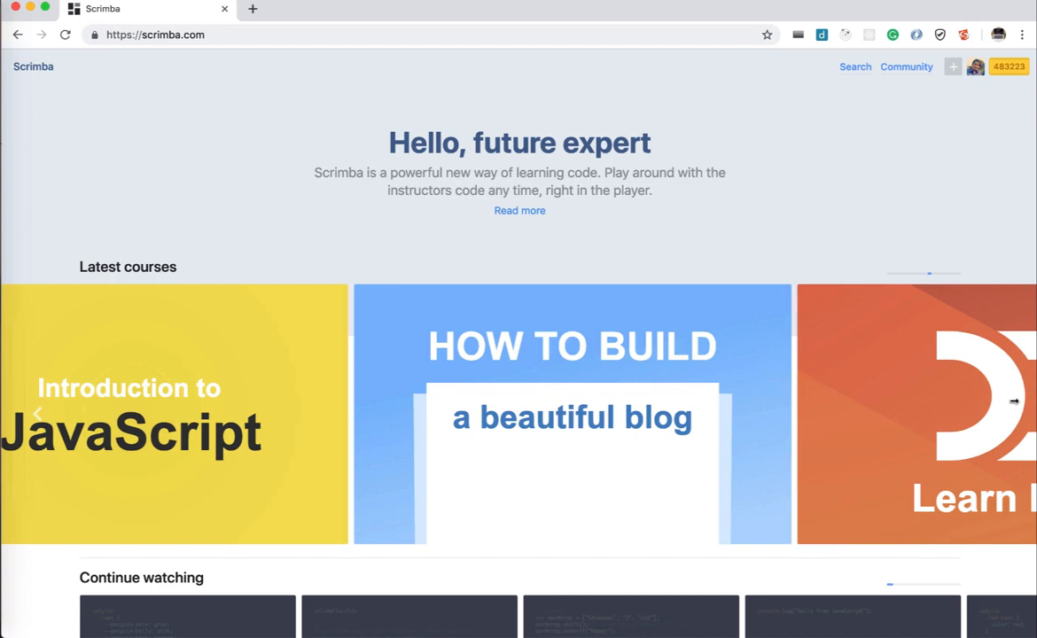
# - Advance the Latest courses carousel, then open the instructor's profile from an address-bar suggestion
pyautogui.click(1008, 408)
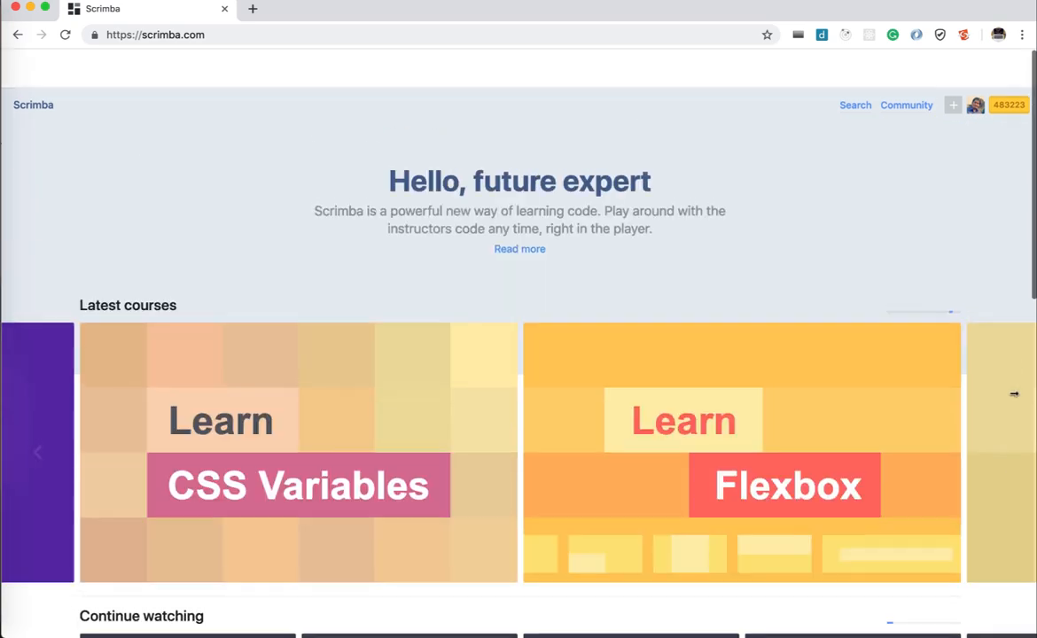
pyautogui.scroll(-3)
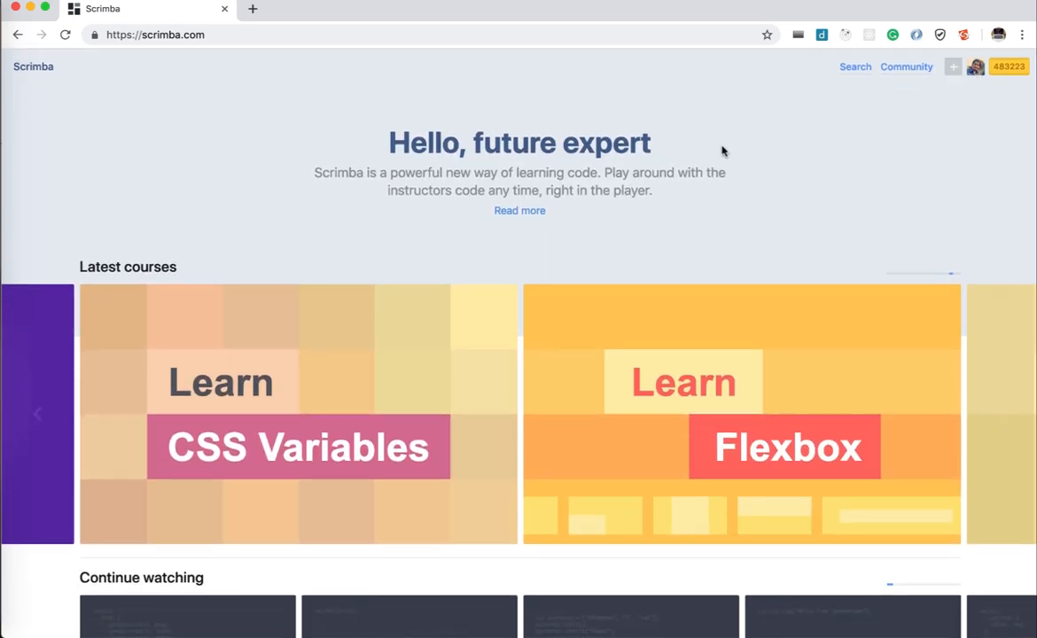
pyautogui.click(266, 36)
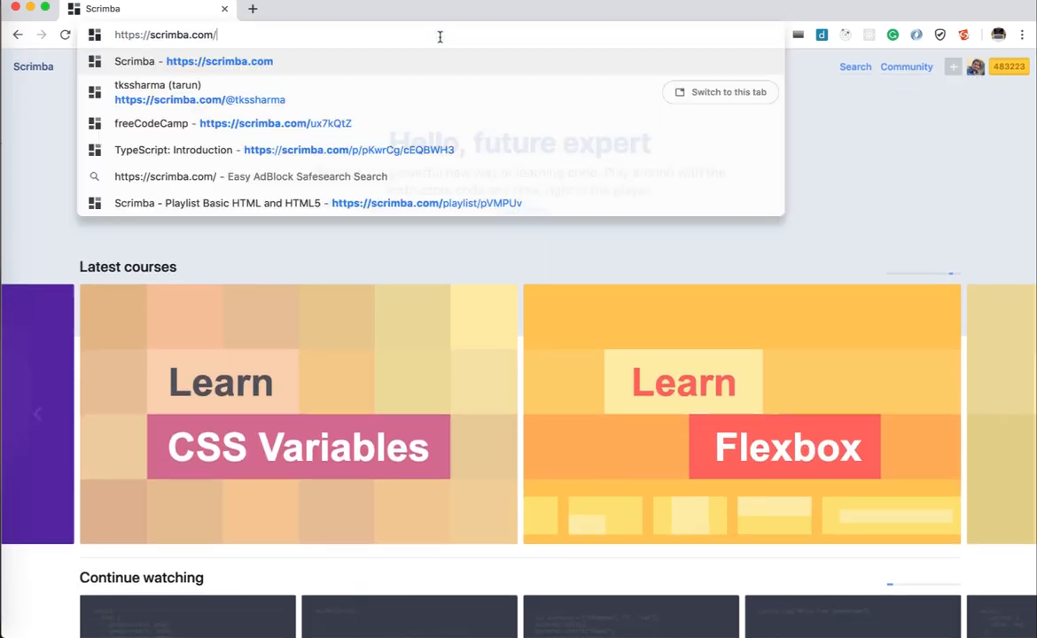
pyautogui.click(199, 99)
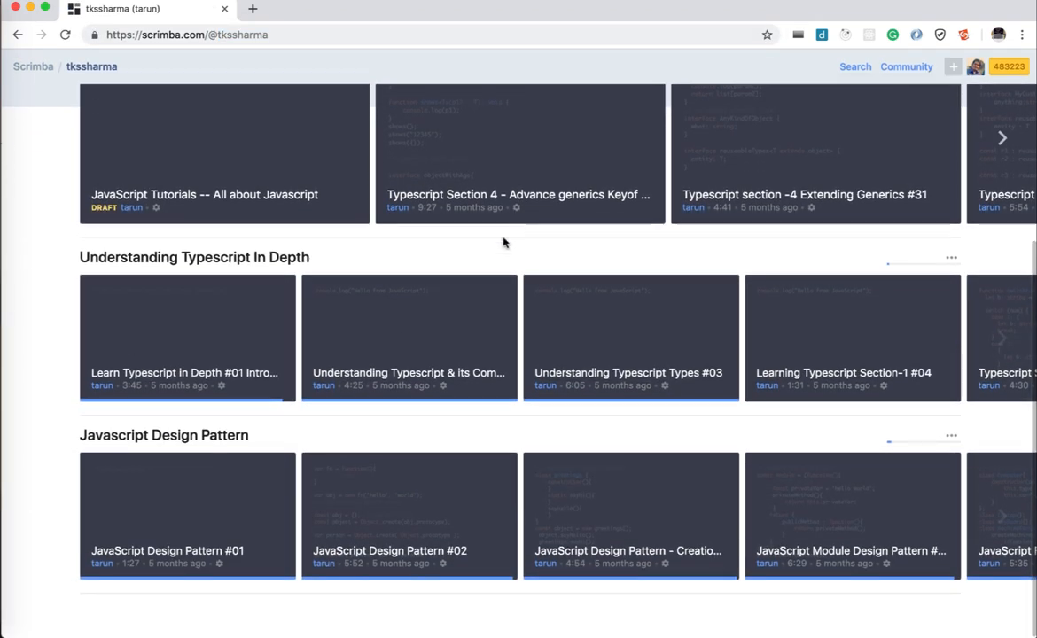
# - Open the TSC #02 lesson, view its index.html and index.js, then return to the profile
pyautogui.click(408, 333)
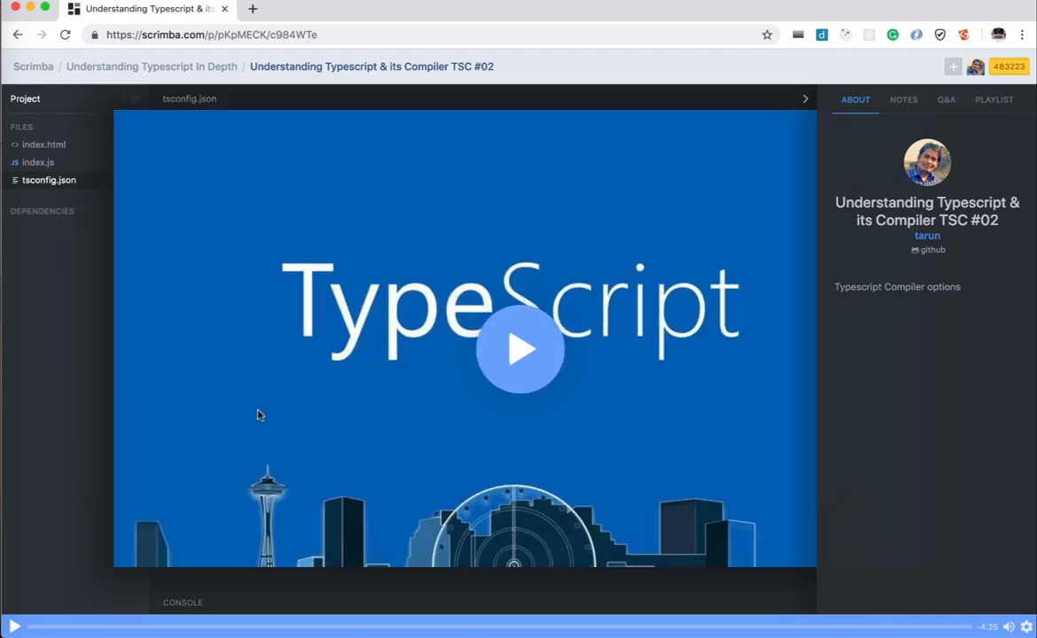
pyautogui.moveTo(514, 351)
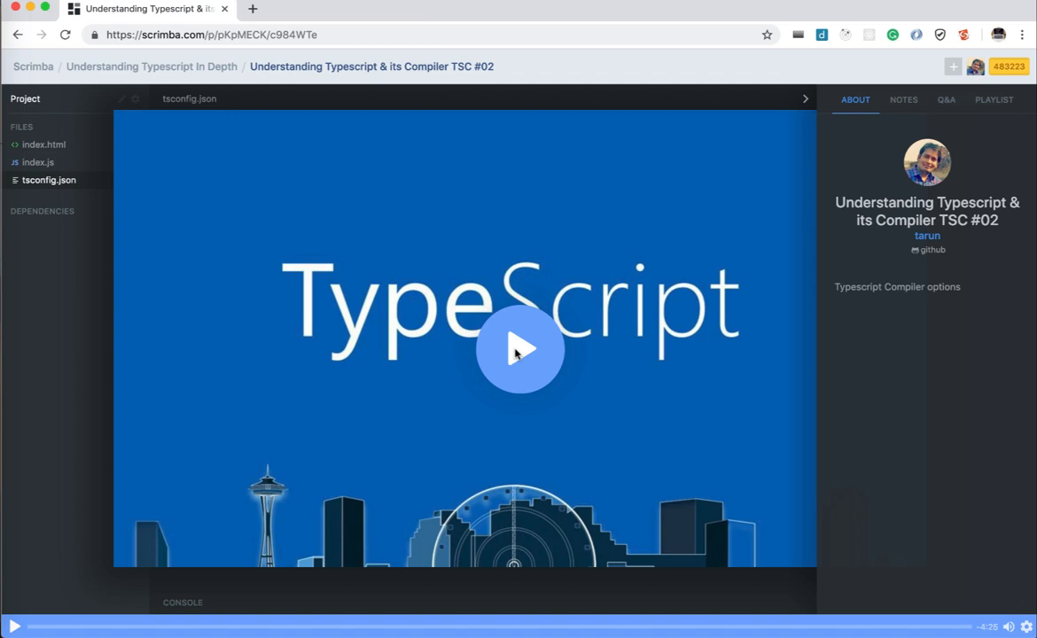
pyautogui.moveTo(319, 323)
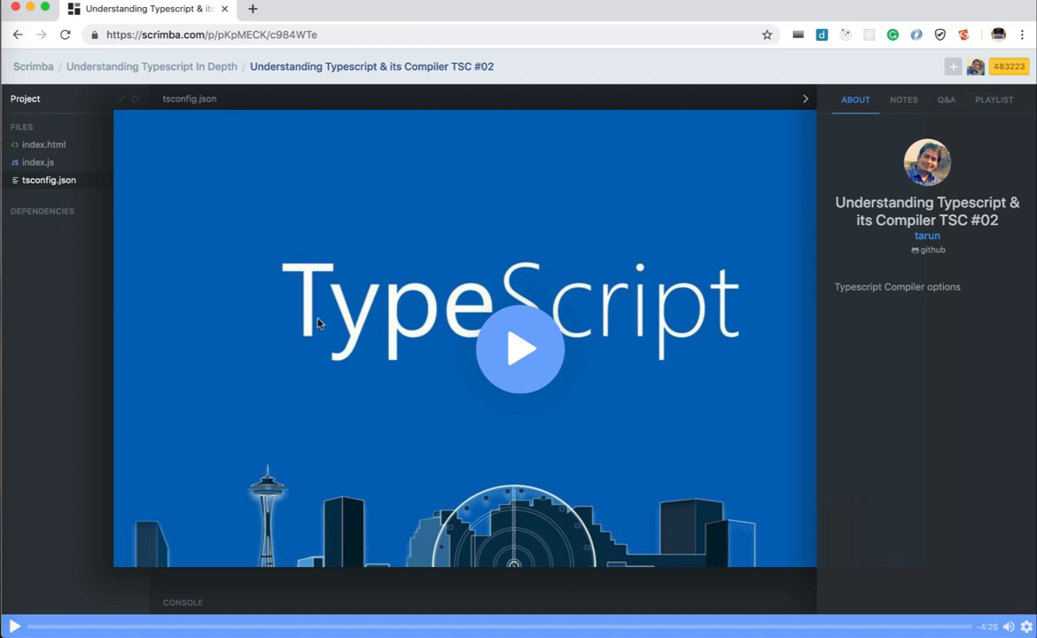
pyautogui.click(43, 145)
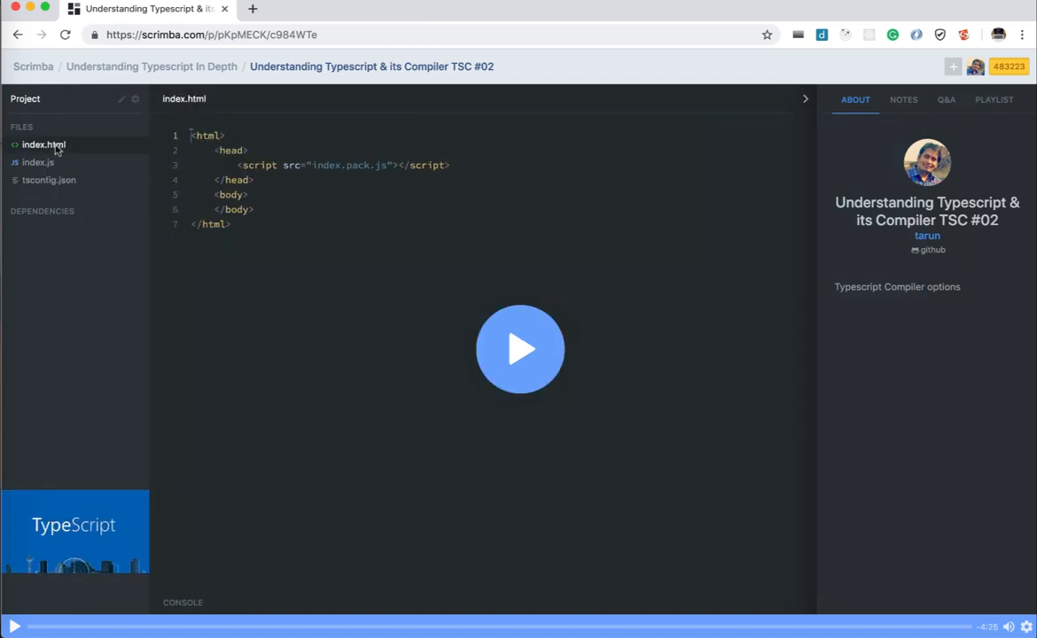
pyautogui.click(37, 163)
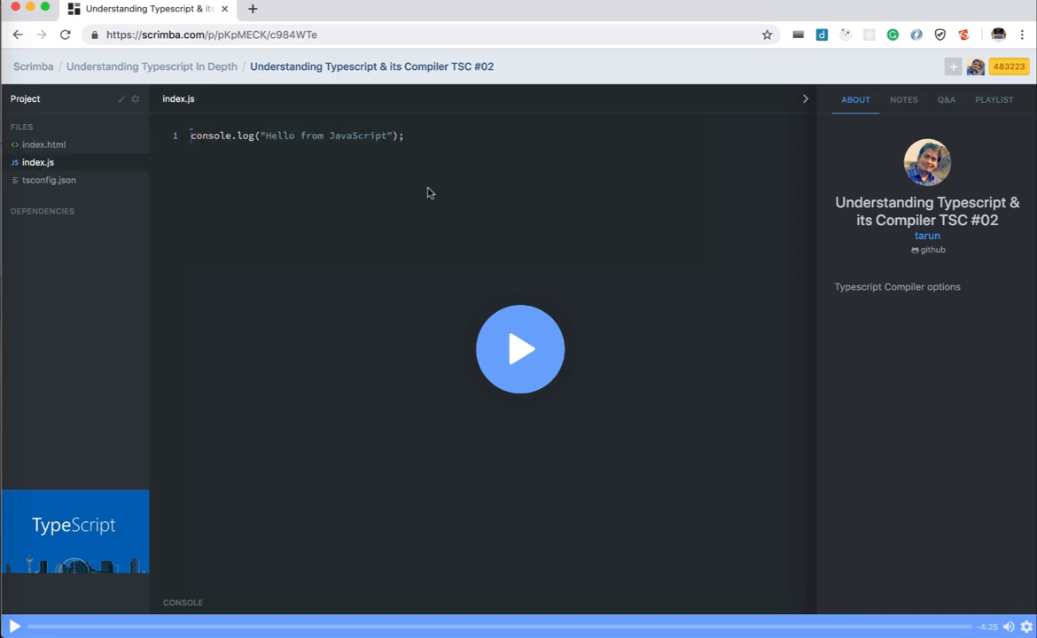
pyautogui.moveTo(523, 159)
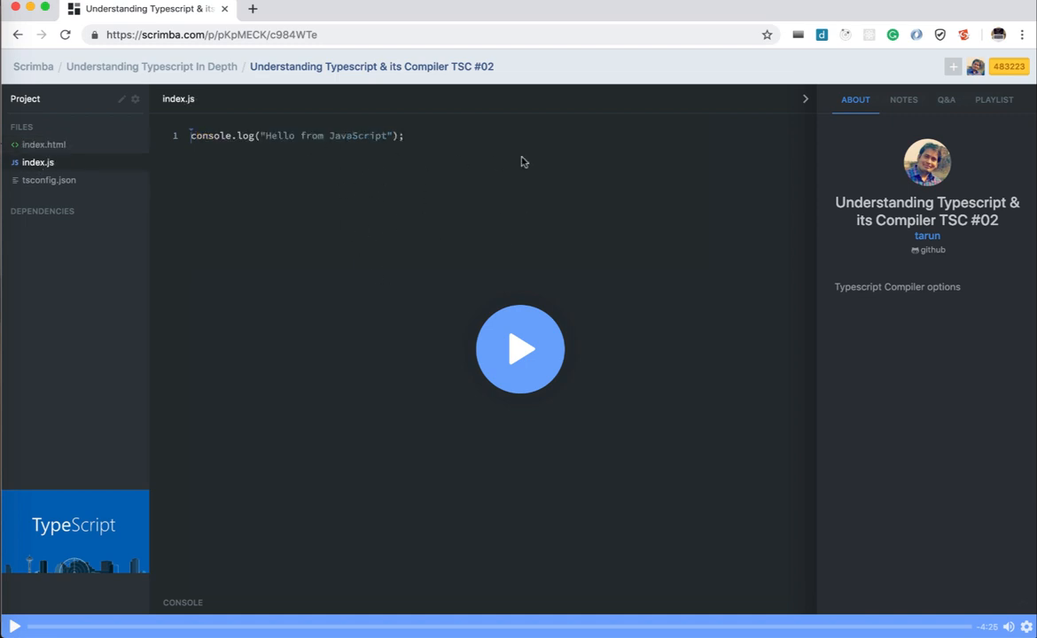
pyautogui.click(14, 41)
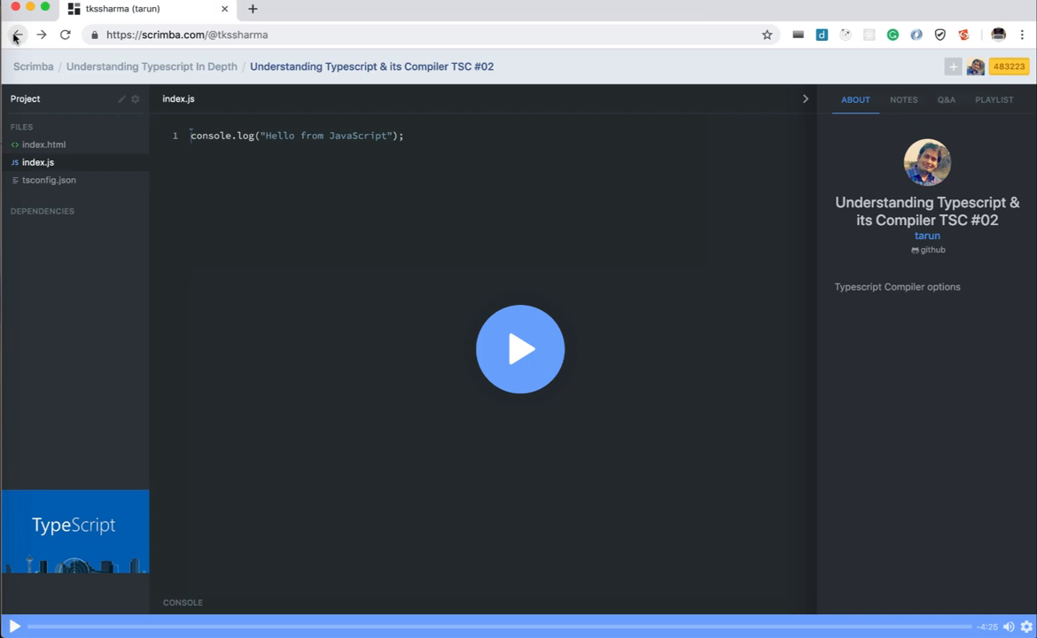
# - From the profile's Lessons carousel, open the 'Typescript Section -4 typeof and instanceof #29' lesson
pyautogui.click(14, 35)
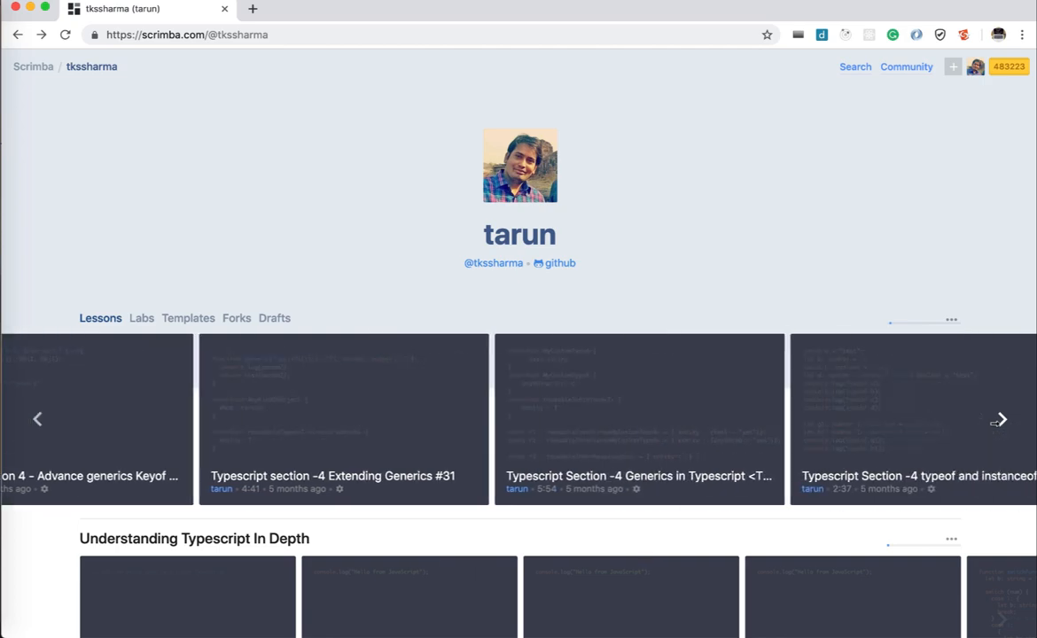
pyautogui.scroll(-3)
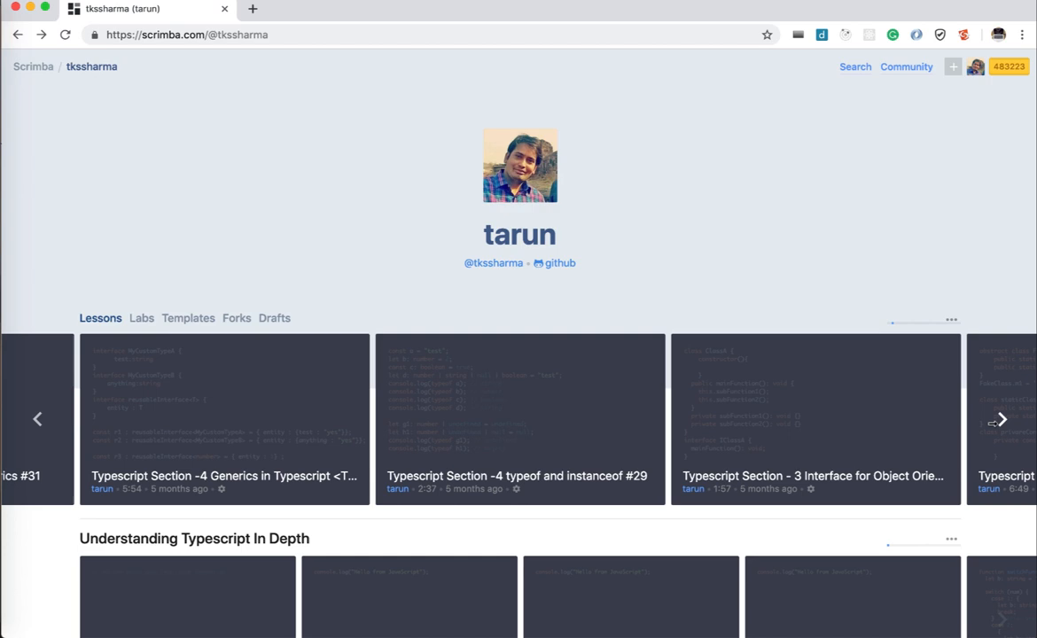
pyautogui.moveTo(824, 521)
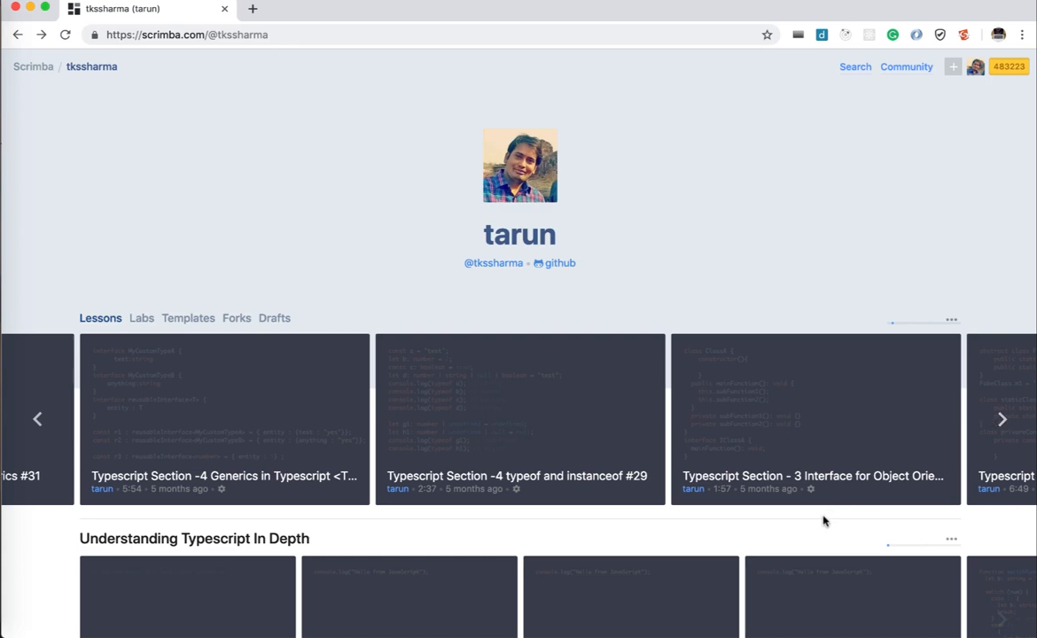
pyautogui.click(519, 409)
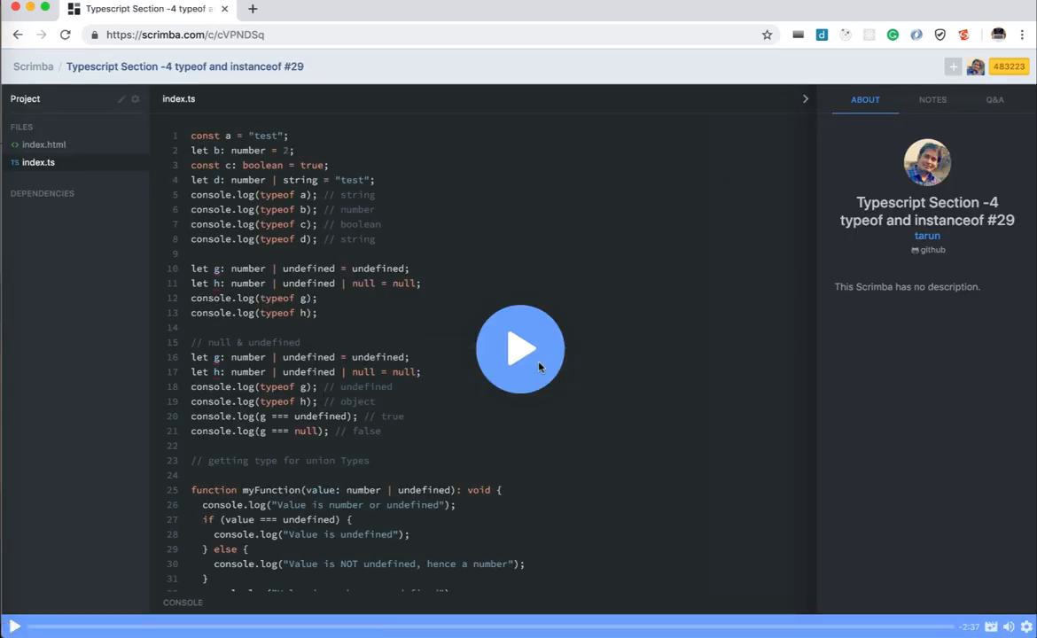
# - Play the typeof lesson and scroll through its index.ts code before pausing to edit
pyautogui.click(521, 347)
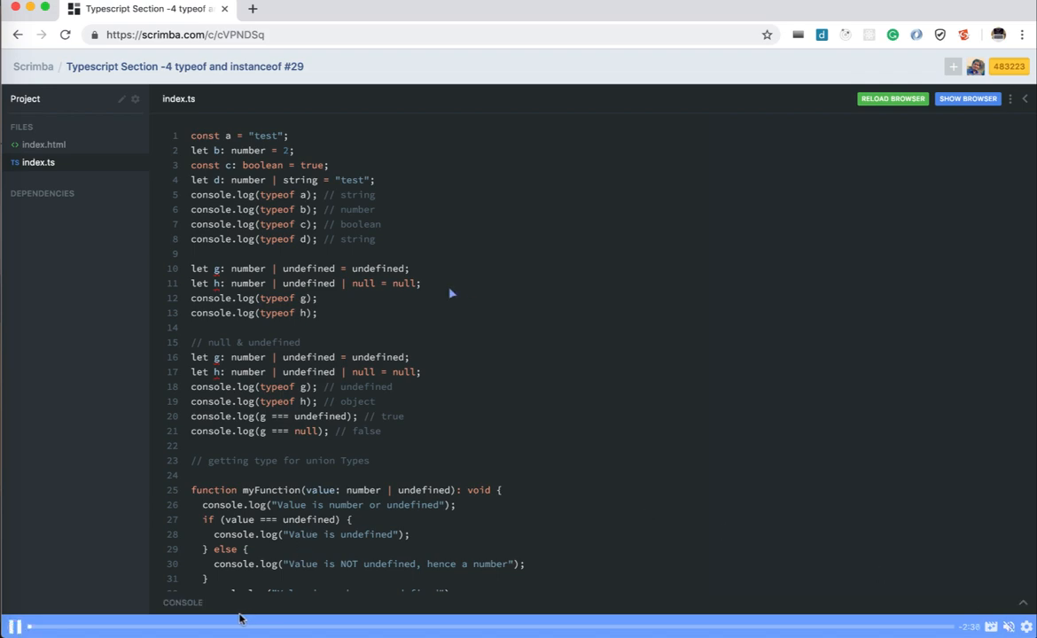
pyautogui.scroll(-3)
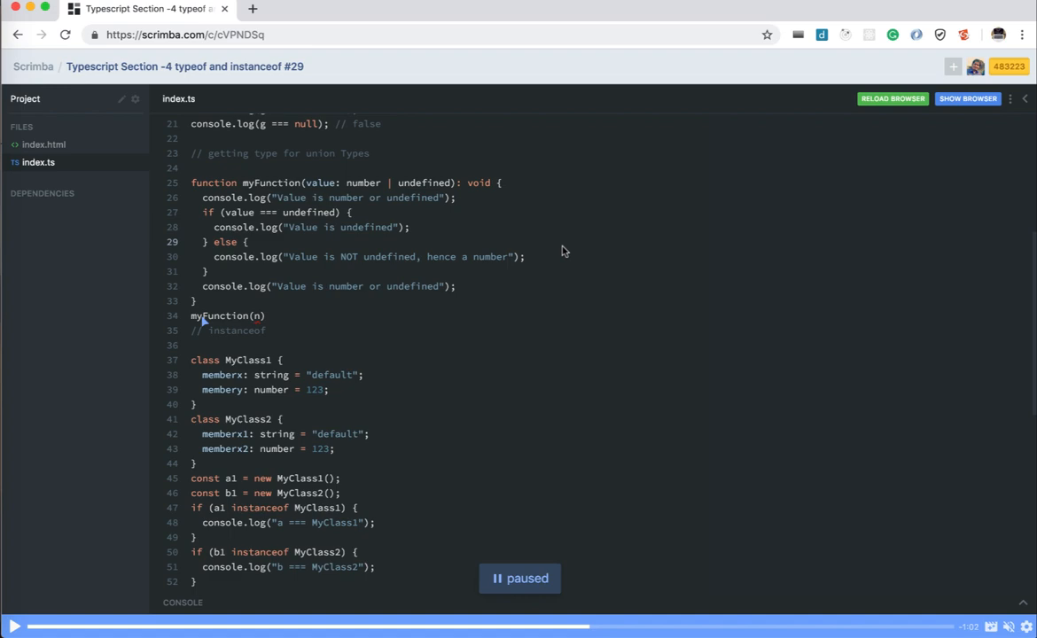
pyautogui.scroll(3)
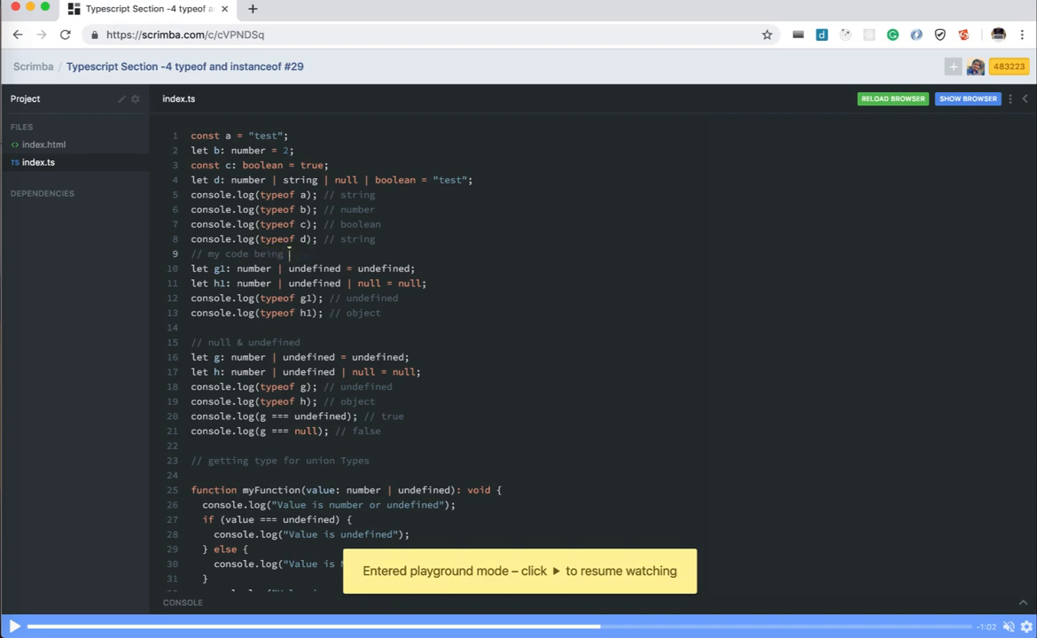
# - Mark the comment 'edited', then back on the profile advance the lessons carousel to Section 2 and 3
pyautogui.write('edited')
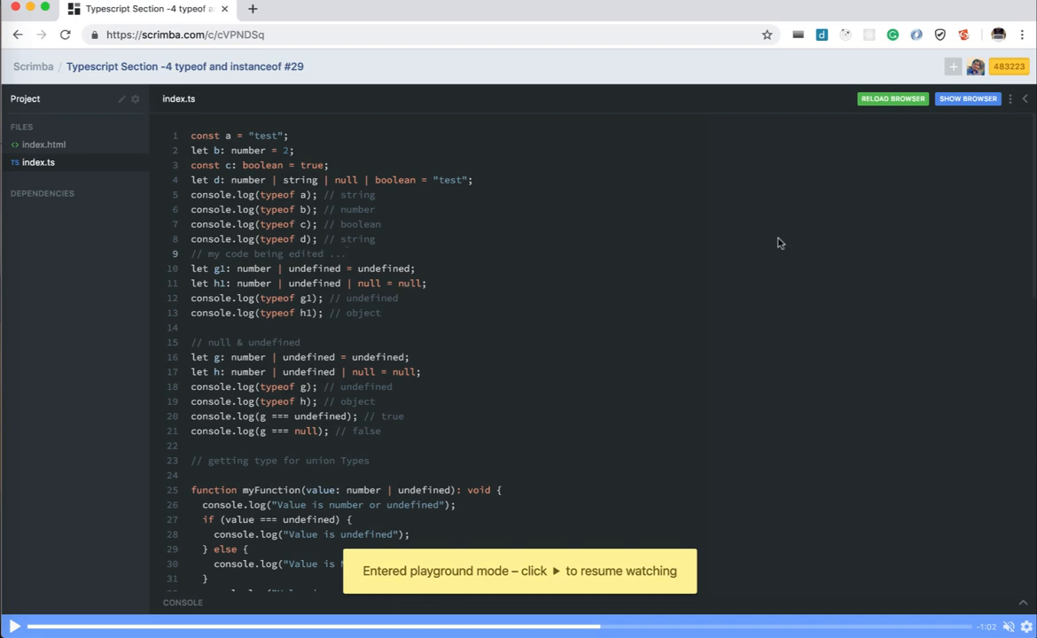
pyautogui.moveTo(622, 220)
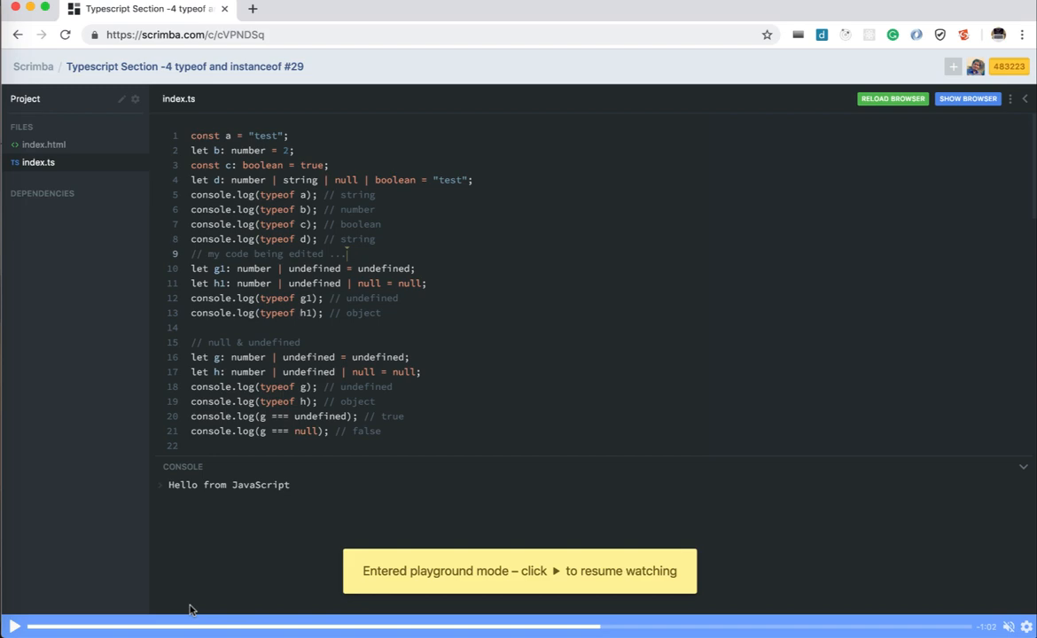
pyautogui.moveTo(439, 267)
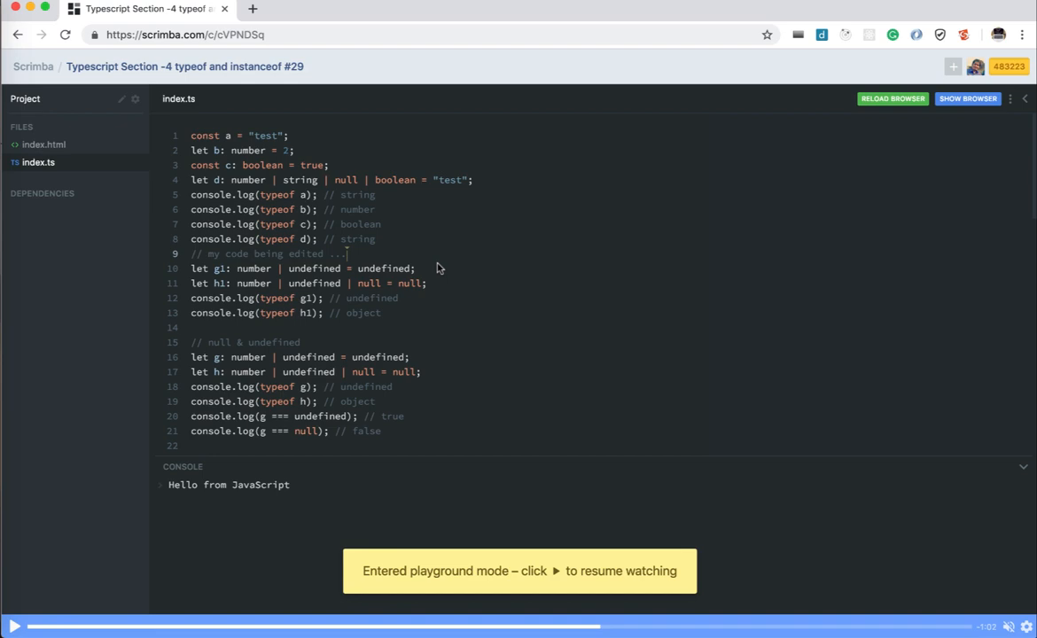
pyautogui.moveTo(43, 14)
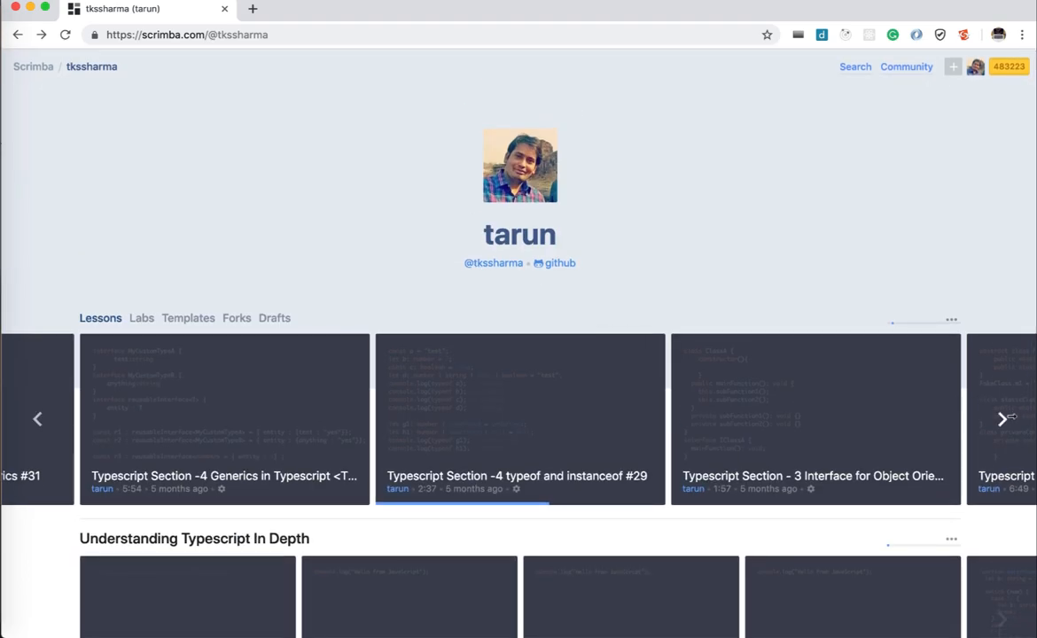
pyautogui.click(1005, 418)
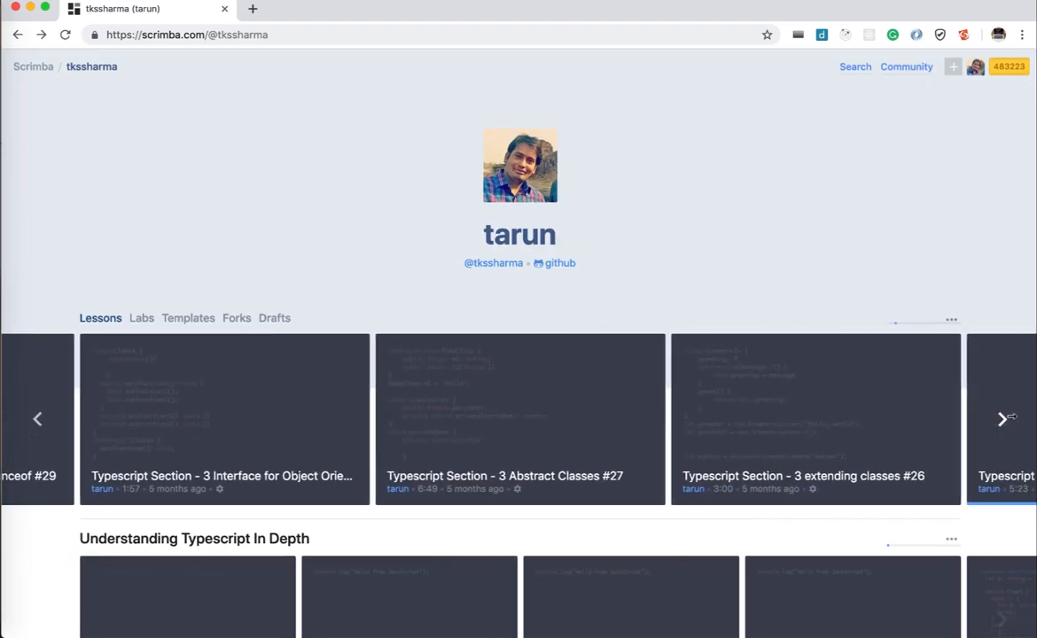
pyautogui.click(1005, 420)
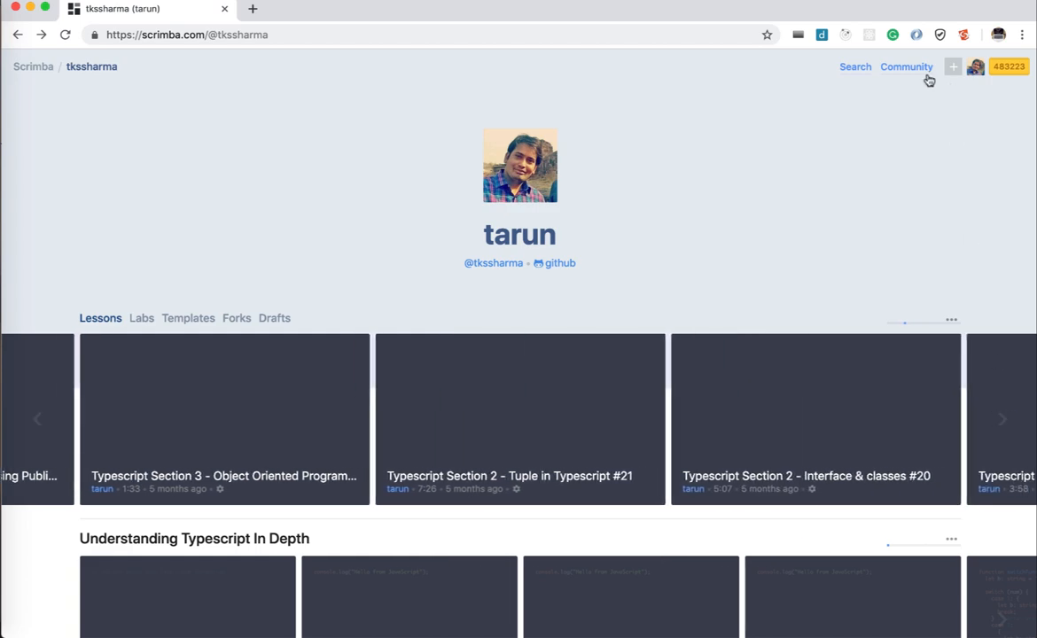
# - Start a new Playground project and browse templates like Imba 1.4.0, JavaScript and HTML, CSS, JavaScript
pyautogui.click(954, 68)
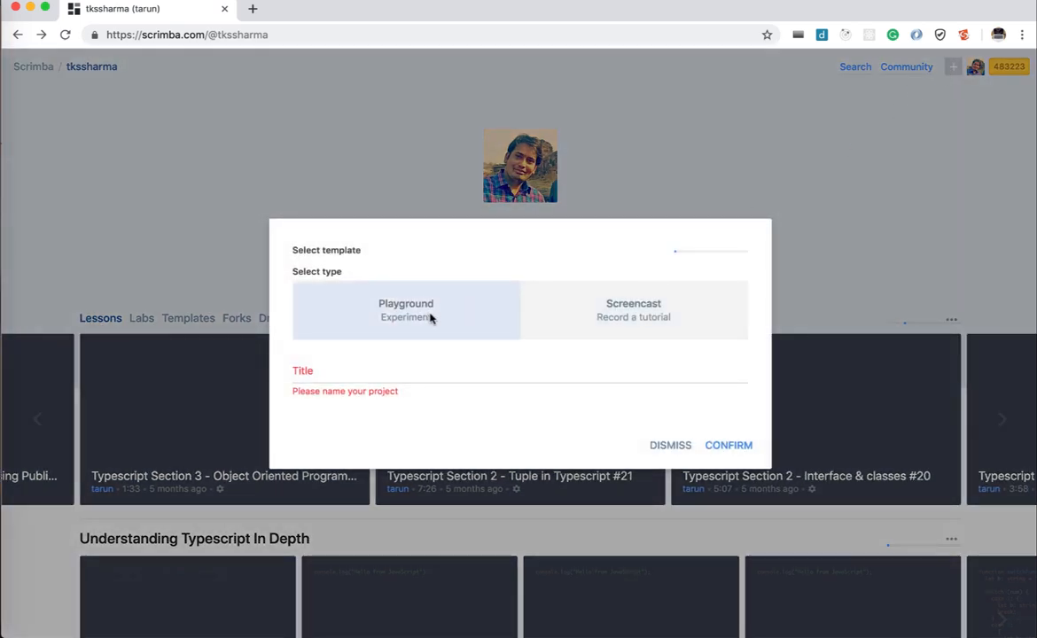
pyautogui.click(633, 310)
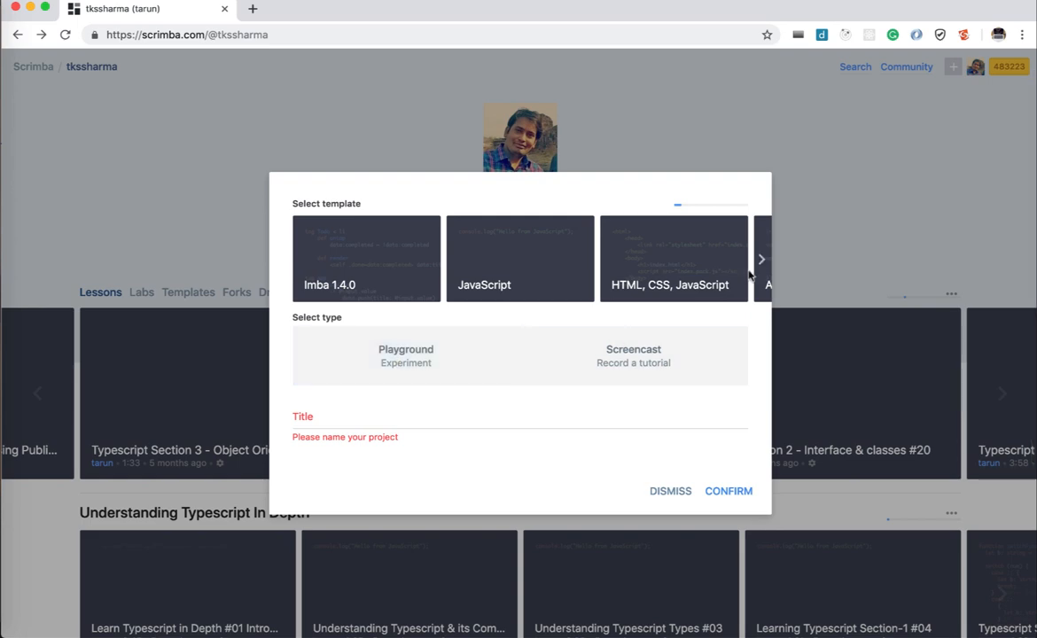
pyautogui.click(760, 259)
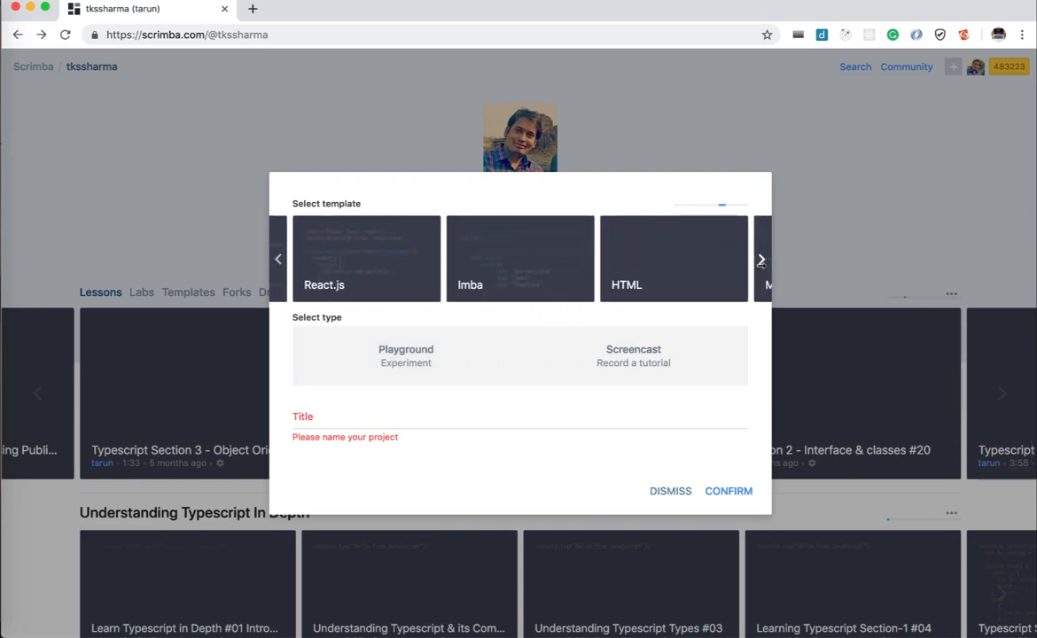
pyautogui.click(760, 259)
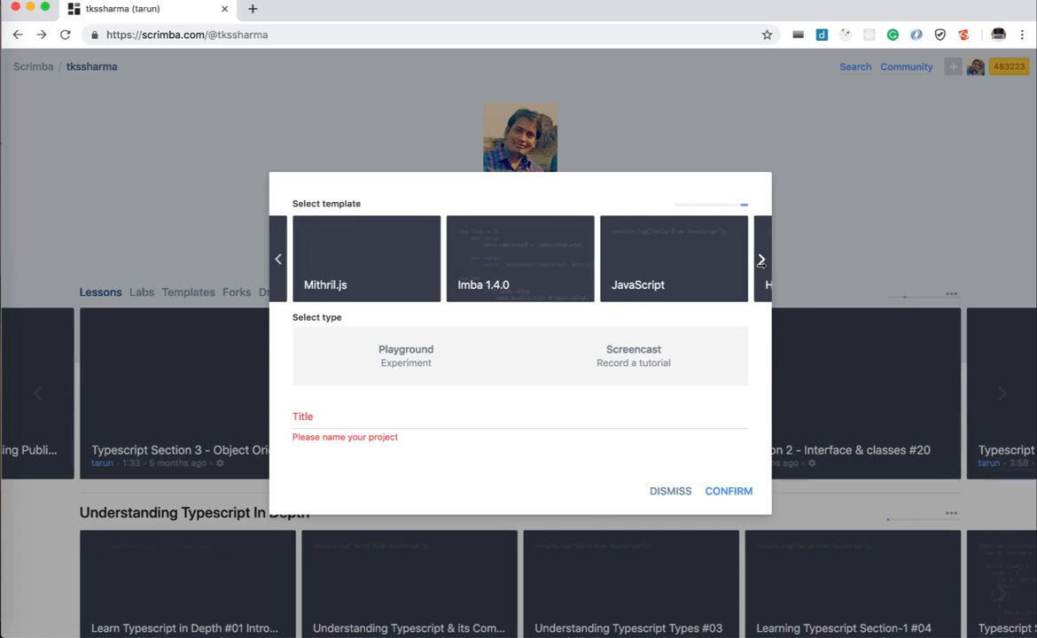
pyautogui.click(762, 258)
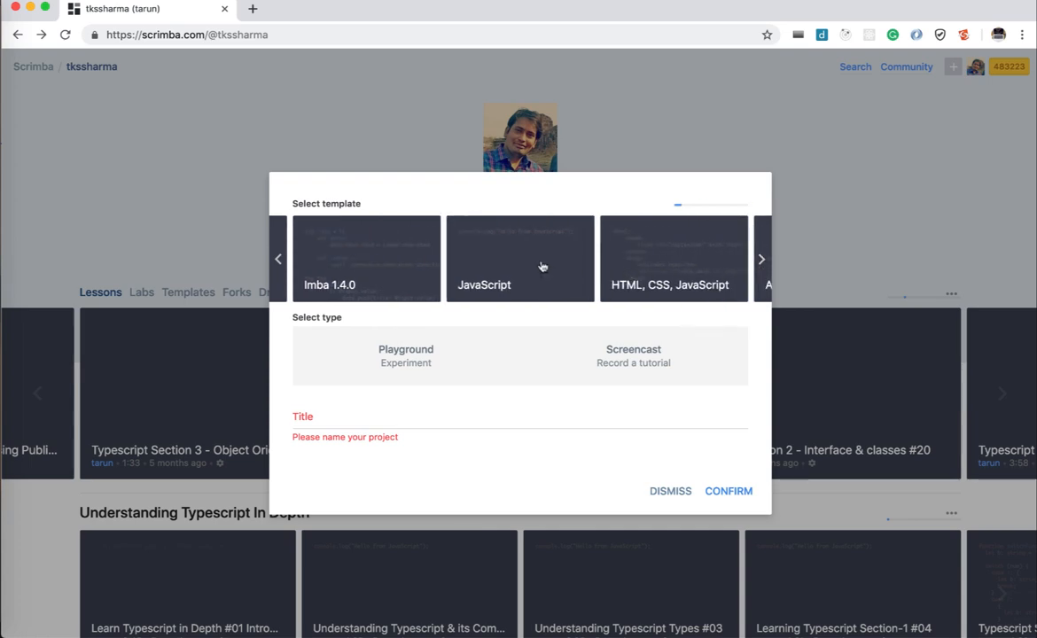